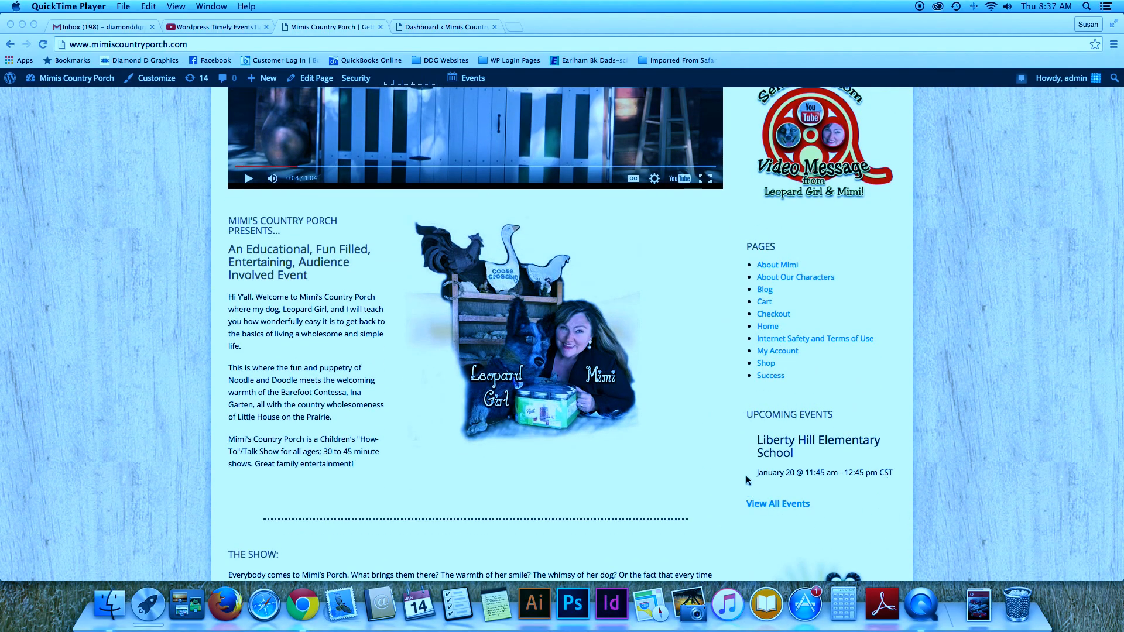
Step: Open the Liberty Hill Elementary School entry from the home page's Upcoming Events widget
left_click(777, 504)
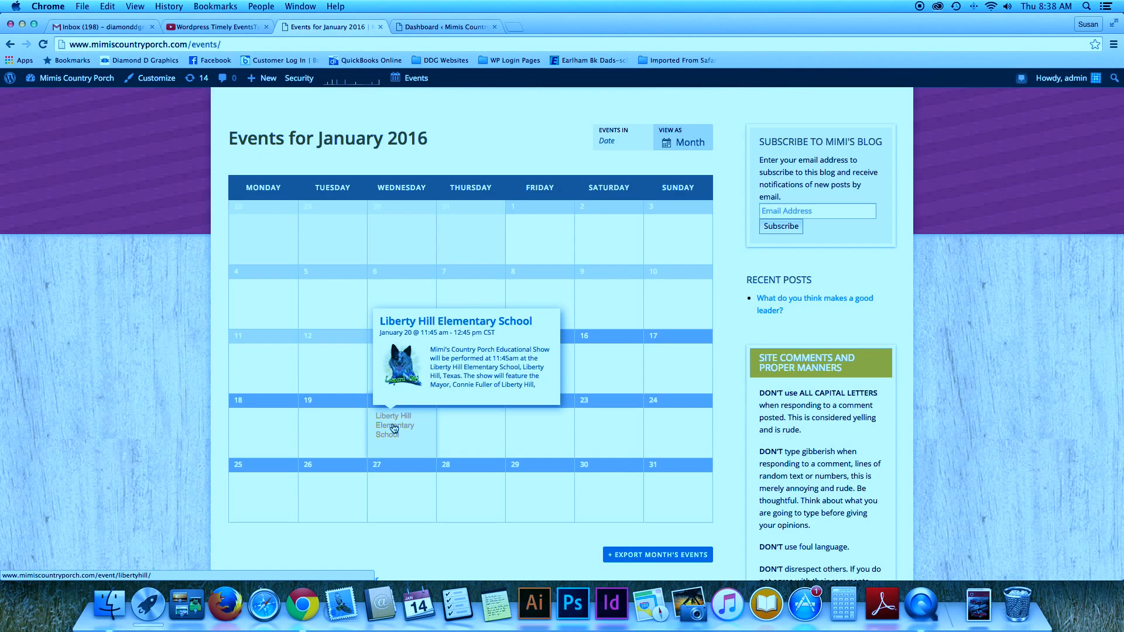
Step: Open the January 20 Liberty Hill Elementary School event from the month calendar
left_click(445, 27)
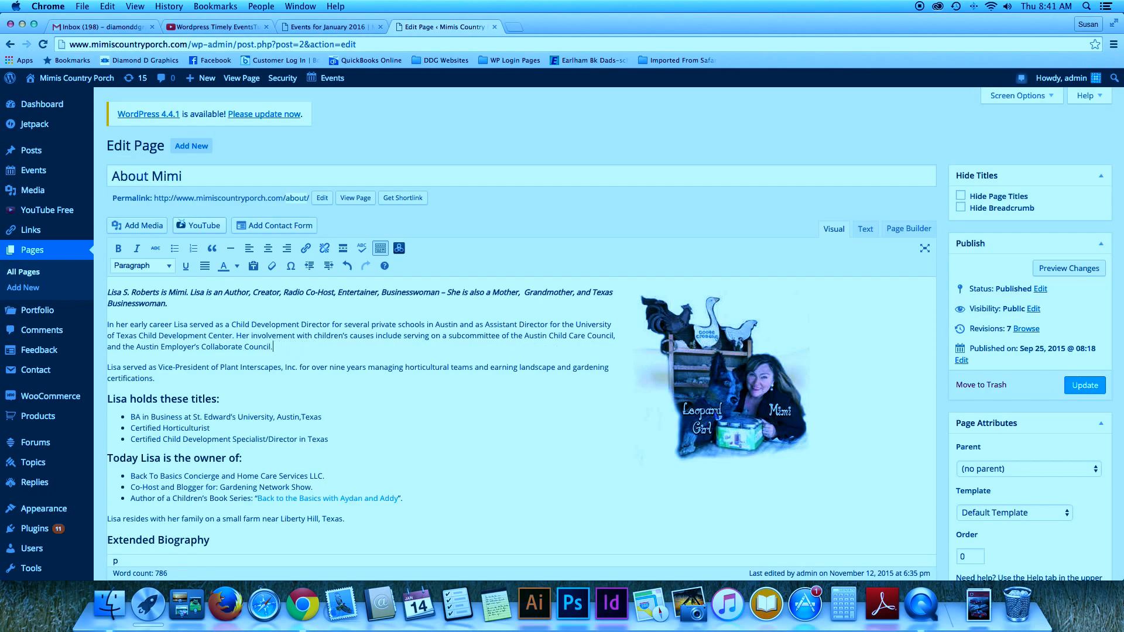
Step: Open the About Mimi page in the page editor from the Pages list
left_click(27, 270)
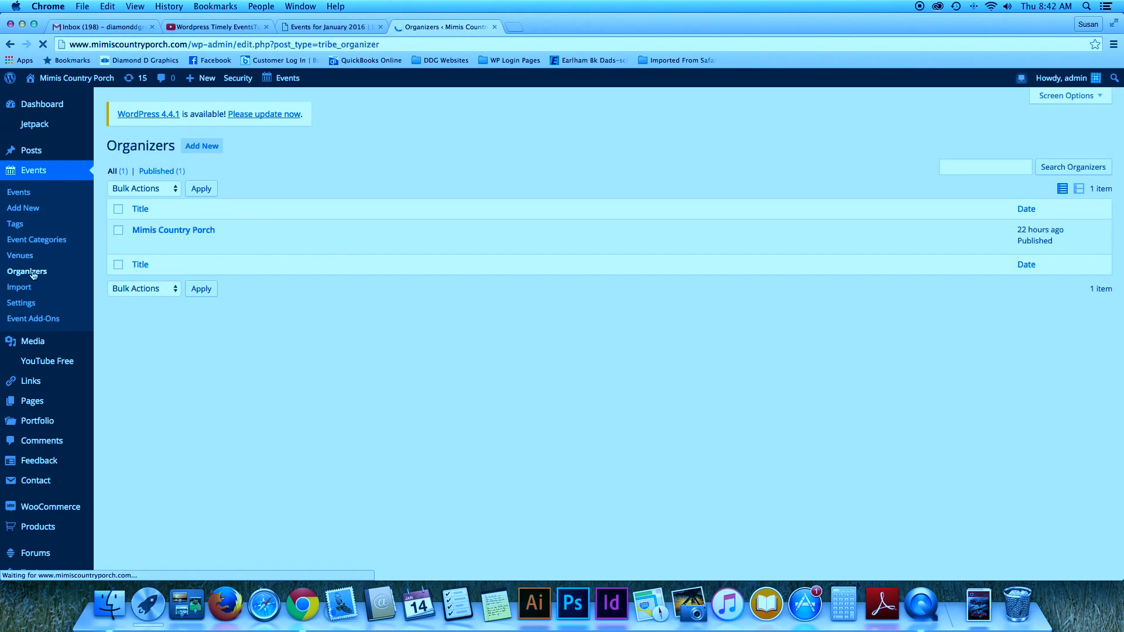
Step: Show the Events Organizers list with the Mimis Country Porch organizer
left_click(173, 229)
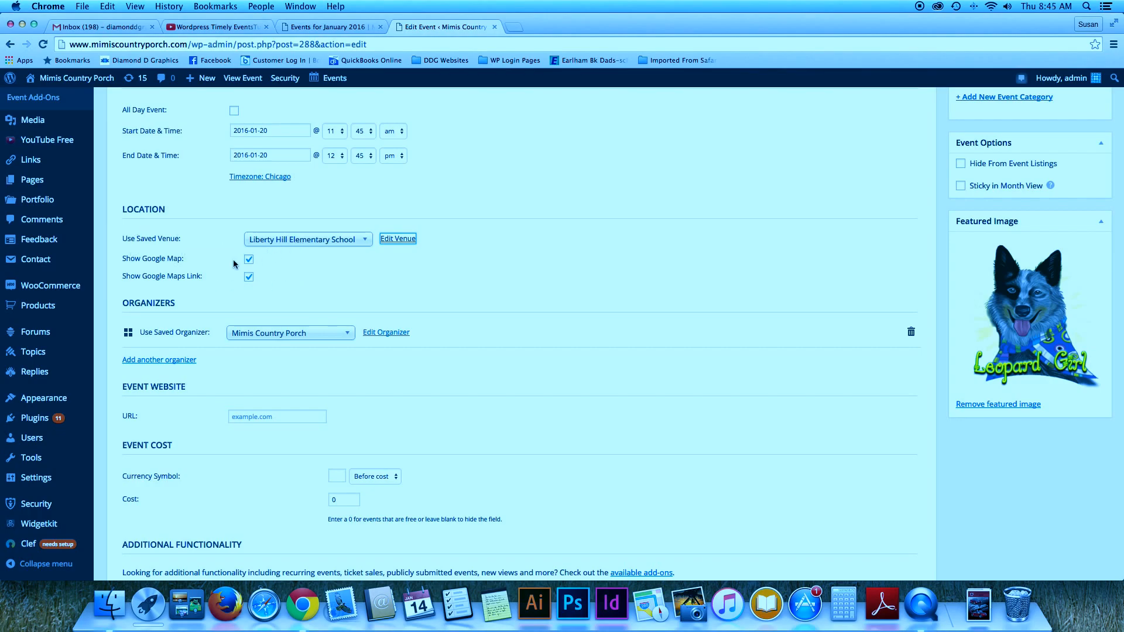
left_click(289, 333)
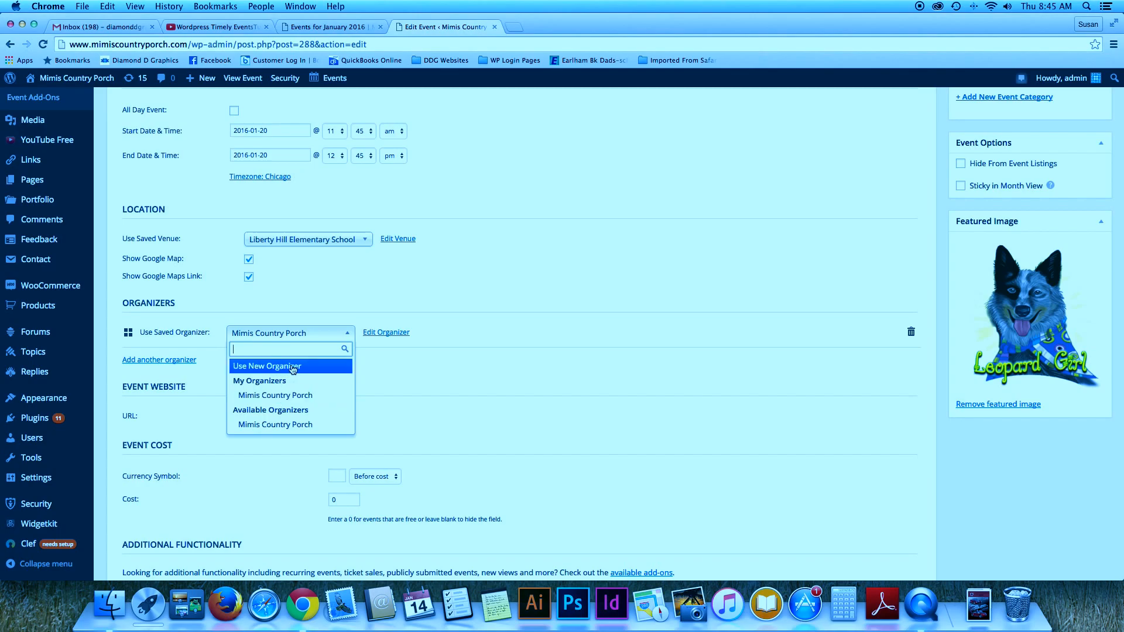
left_click(330, 27)
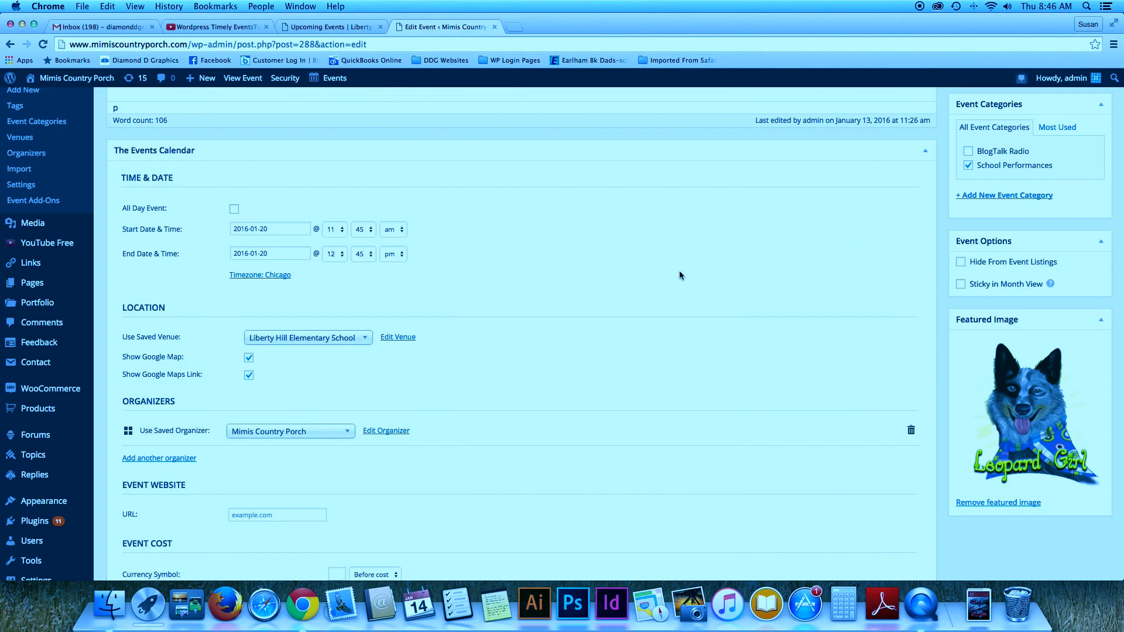
left_click(1029, 413)
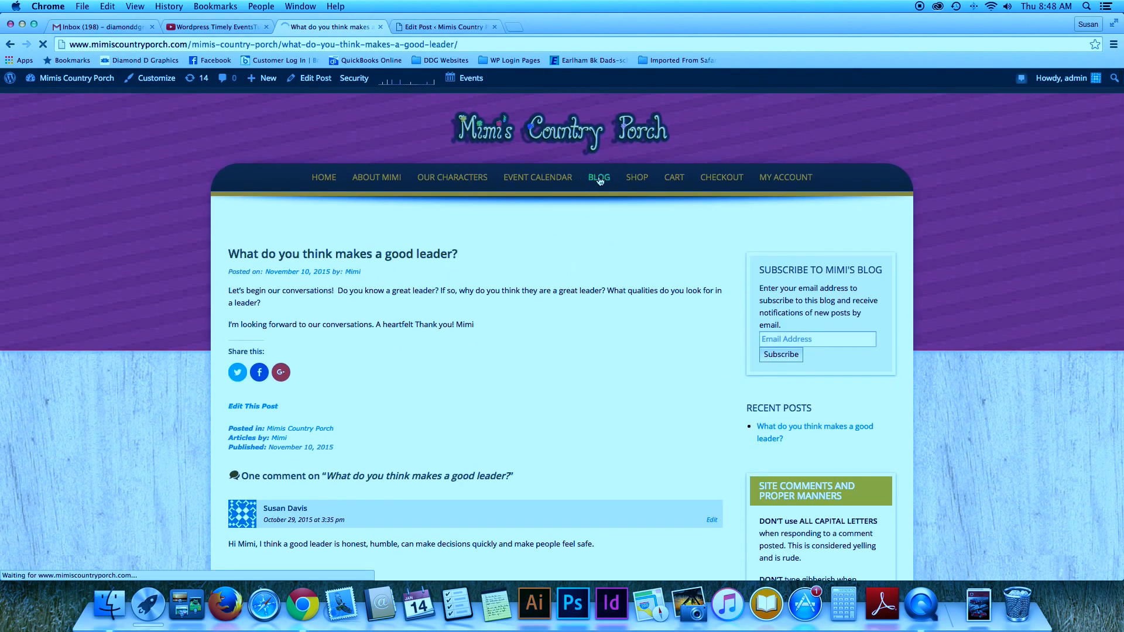
Step: Load the live blog page listing the Liberty Hill Elementary School post
left_click(599, 177)
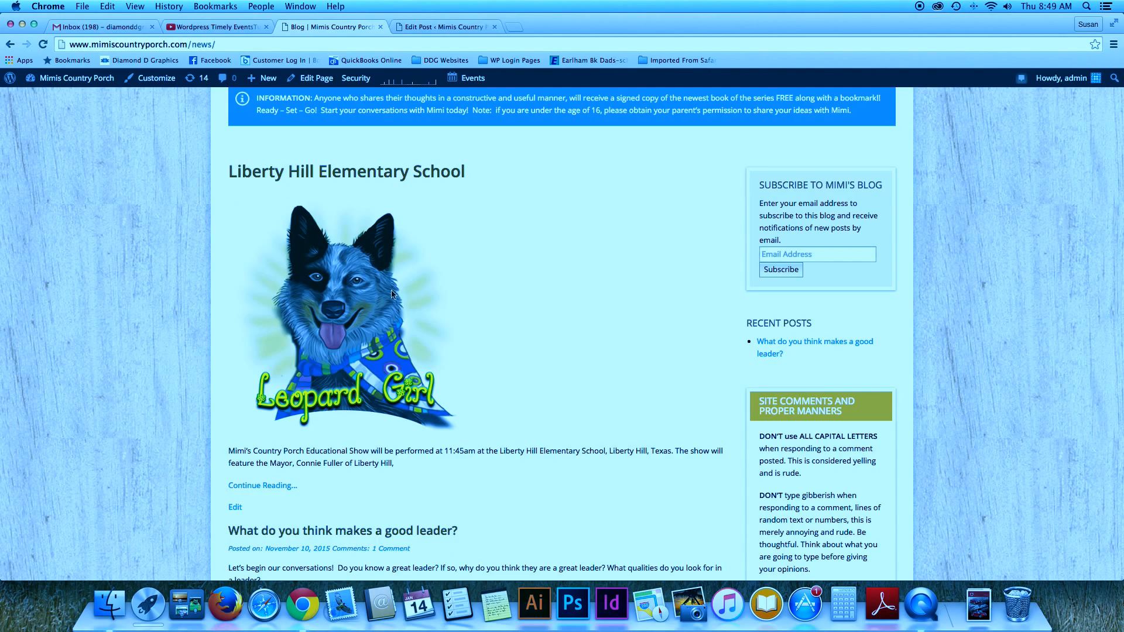